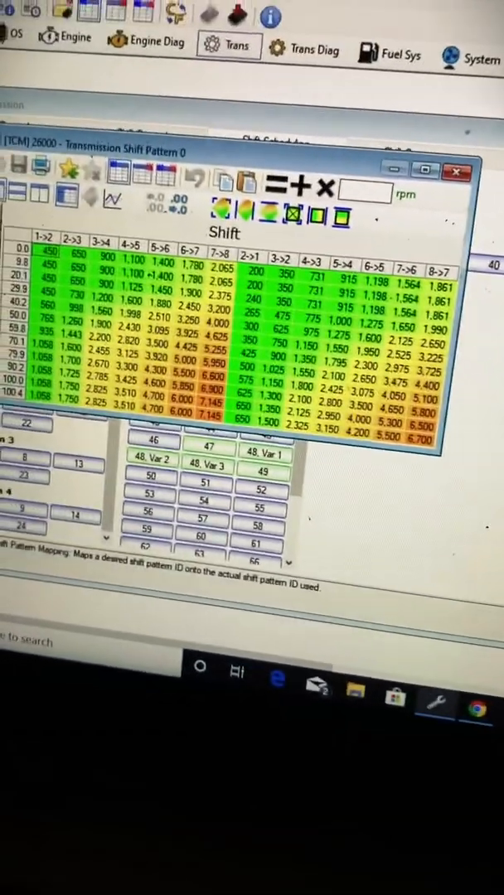
Launch the calculator from the Tools menu and work out a figure of 5232.81
left_click(129, 50)
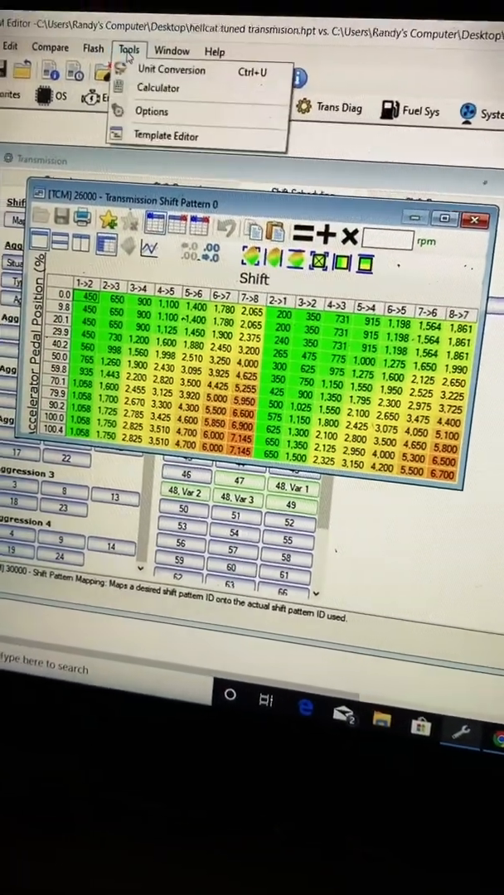
left_click(156, 88)
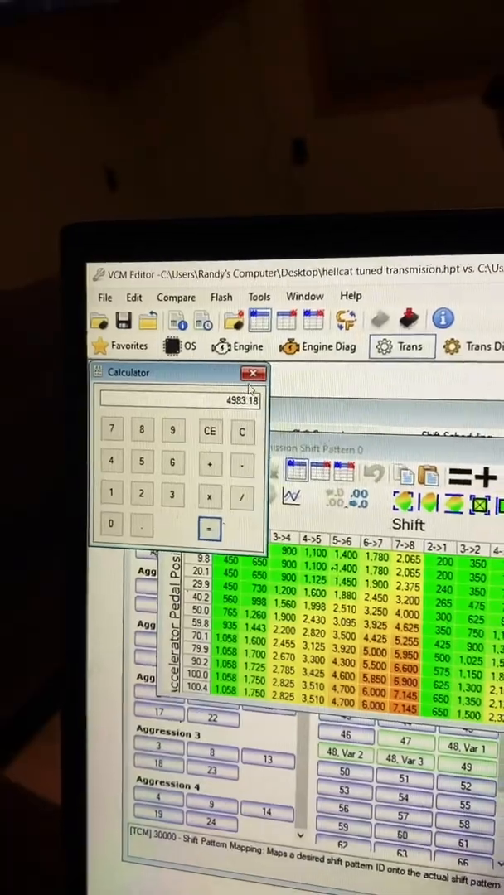
left_click(254, 373)
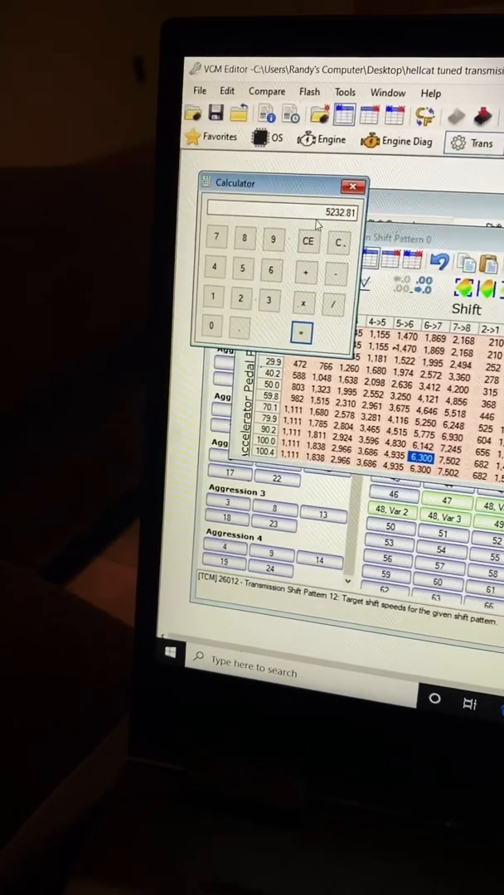
Load the hellcat aggressive tuned transmission file onto its Transmission settings
left_click(352, 184)
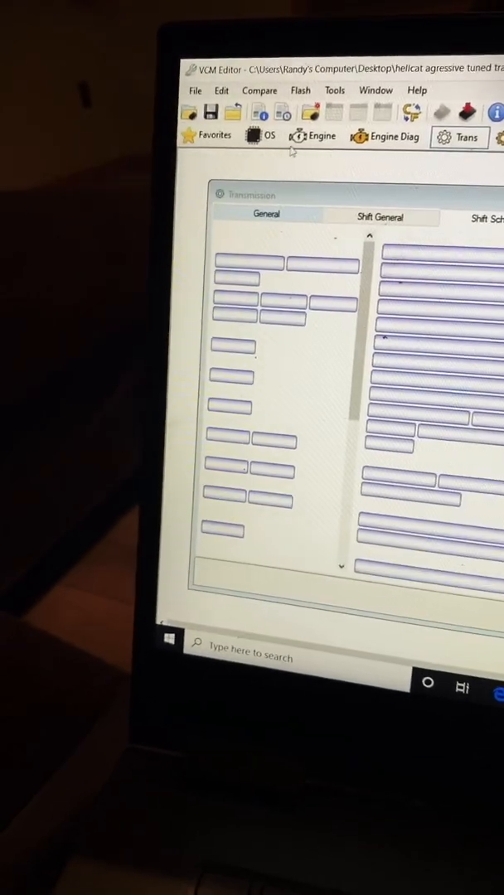
Select hellcat stock transmission from the Desktop folder as the compare file
left_click(240, 103)
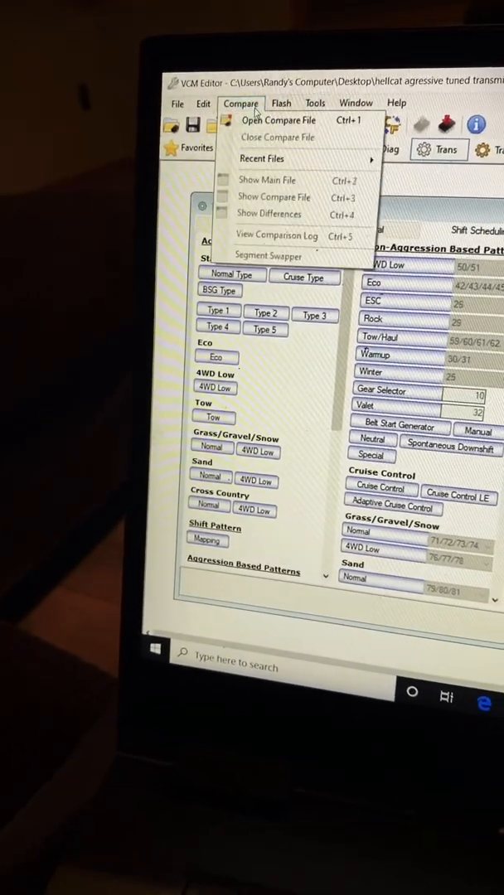
left_click(278, 121)
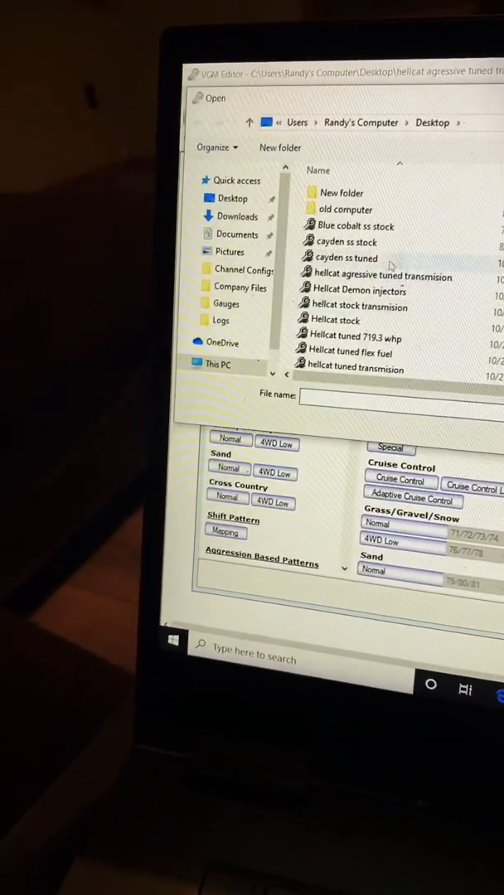
left_click(336, 320)
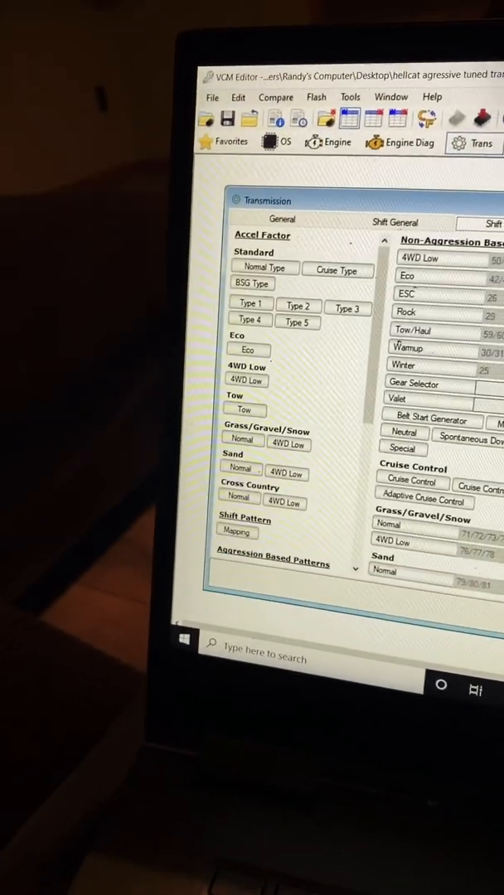
left_click(309, 100)
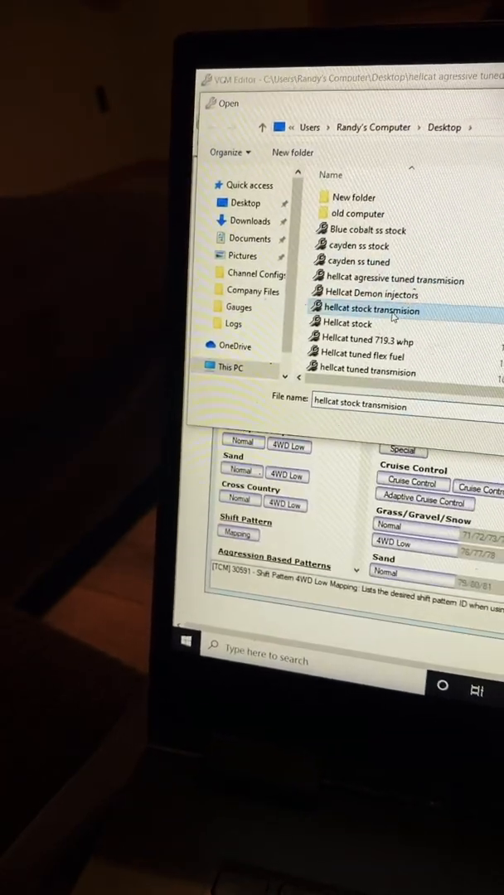
Load the stock file for comparison and bring up Shift Pattern 27's shift speed table
double_click(372, 308)
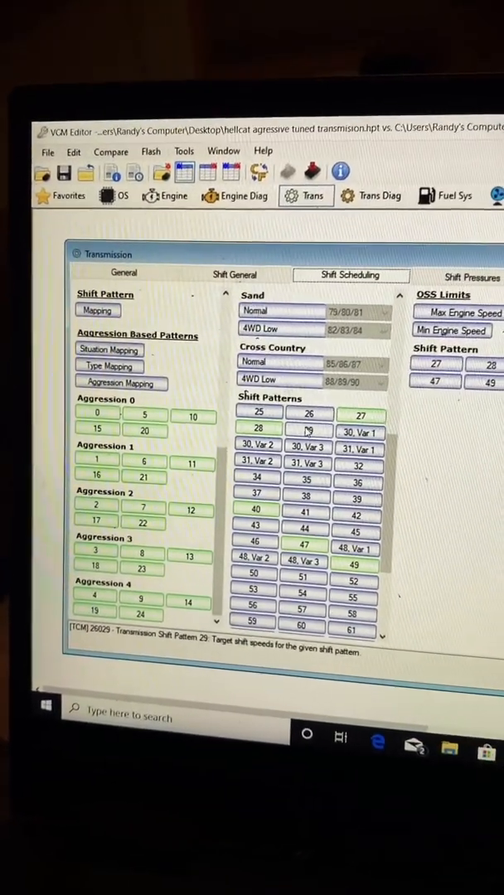
left_click(368, 415)
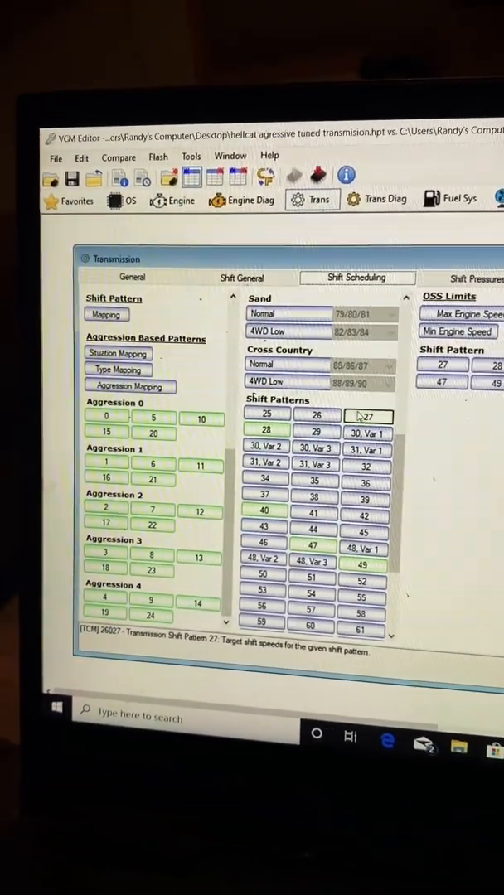
double_click(367, 415)
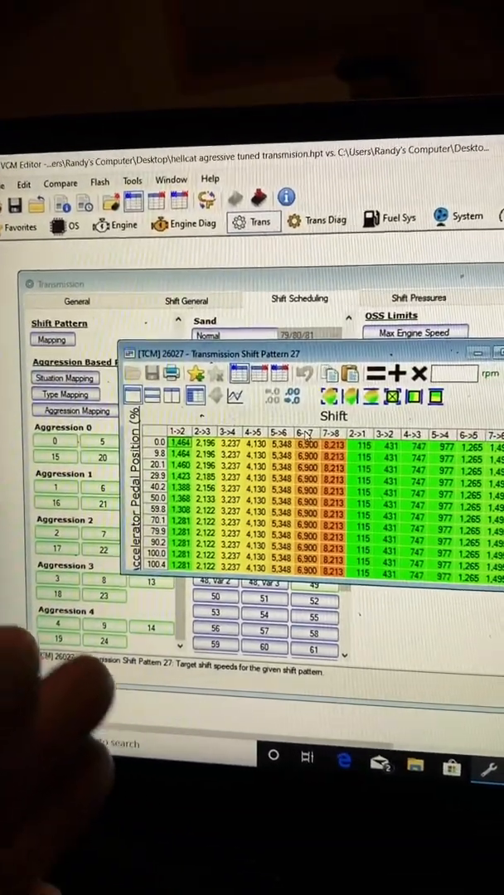